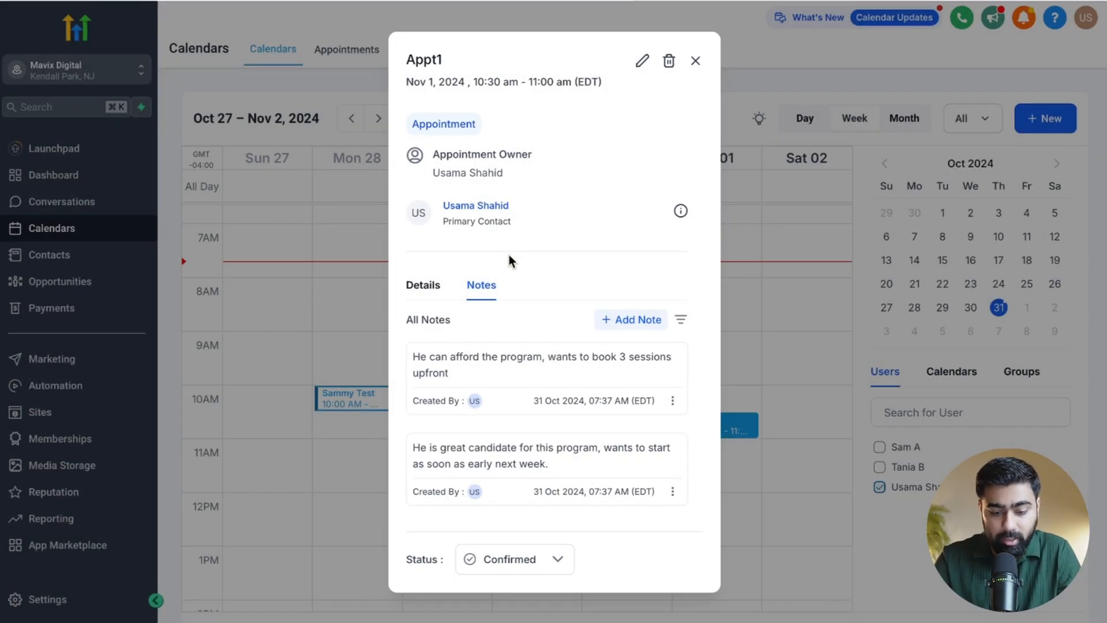
mouse_move(703, 76)
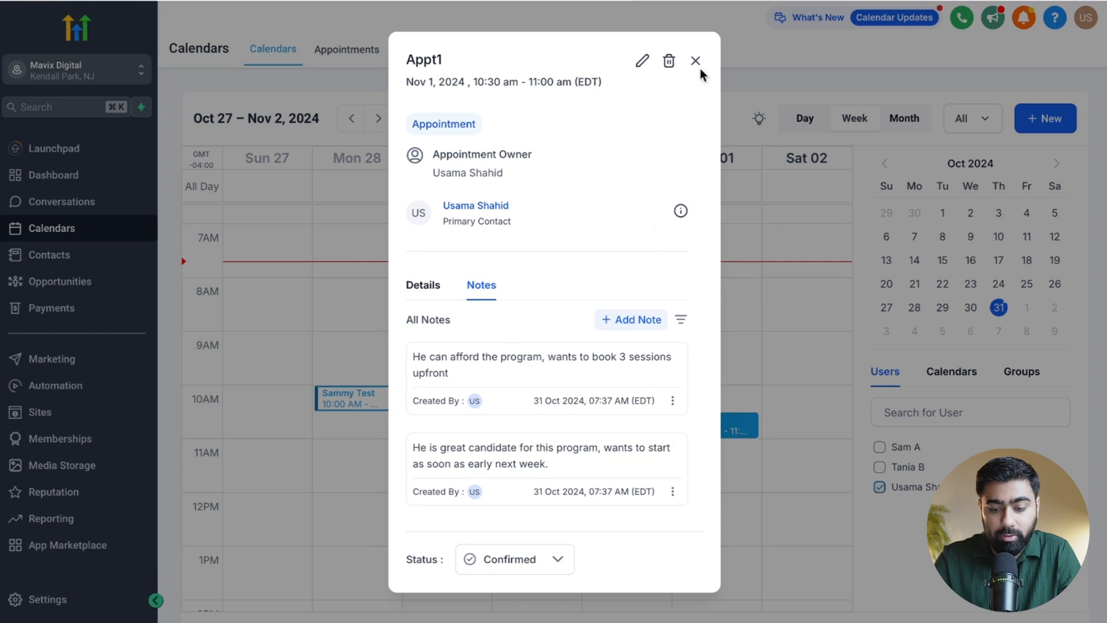
- Close the Appt1 appointment popup, returning to the weekly calendar
left_click(695, 60)
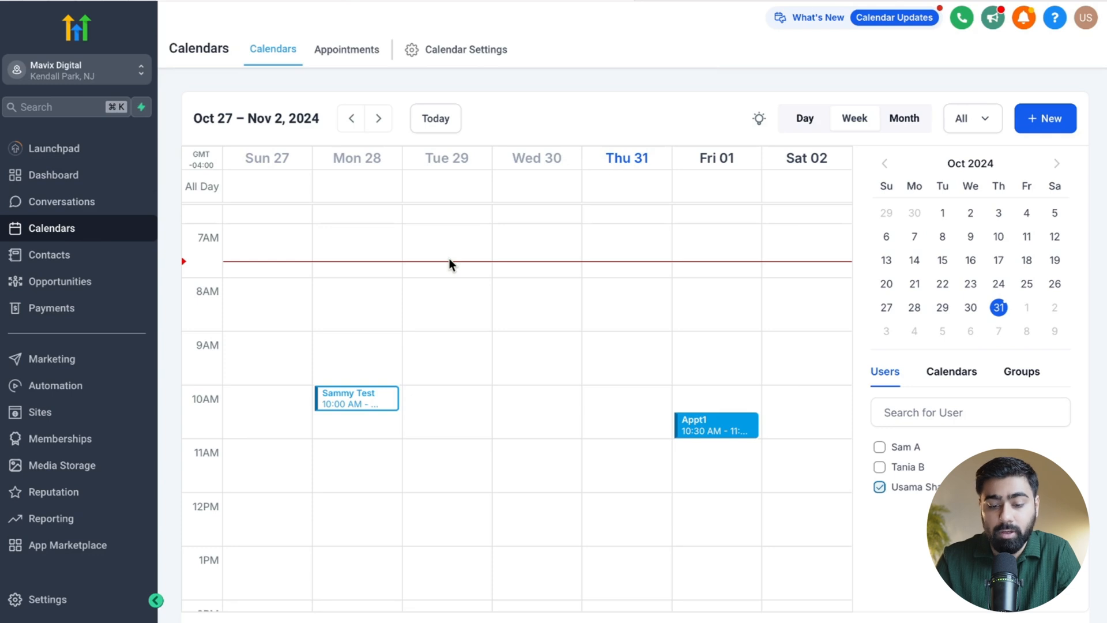
mouse_move(740, 368)
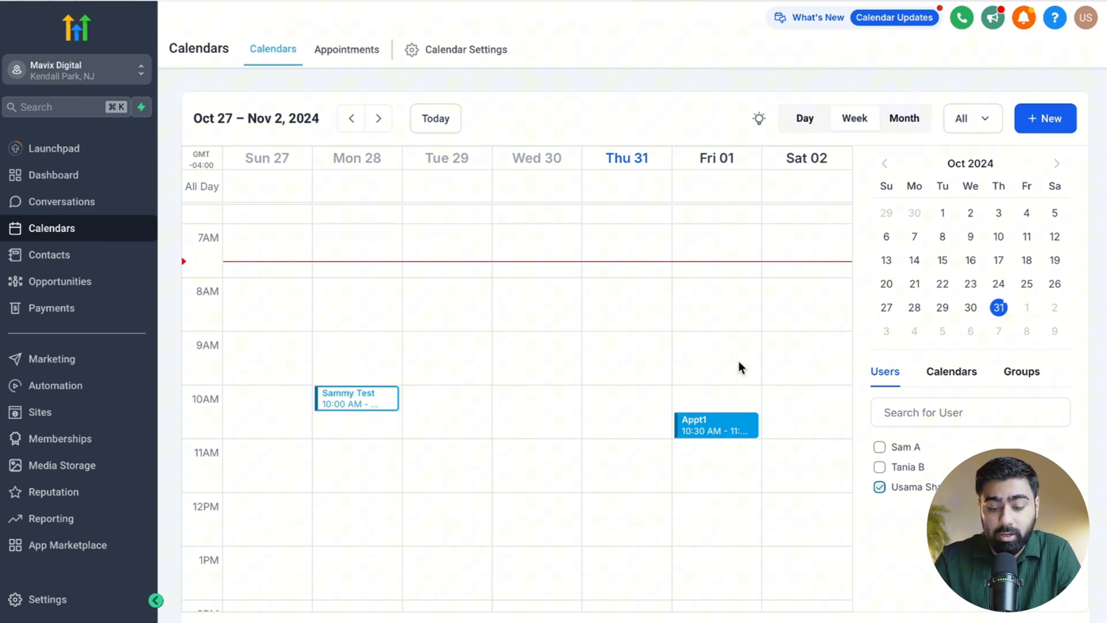
left_click(715, 425)
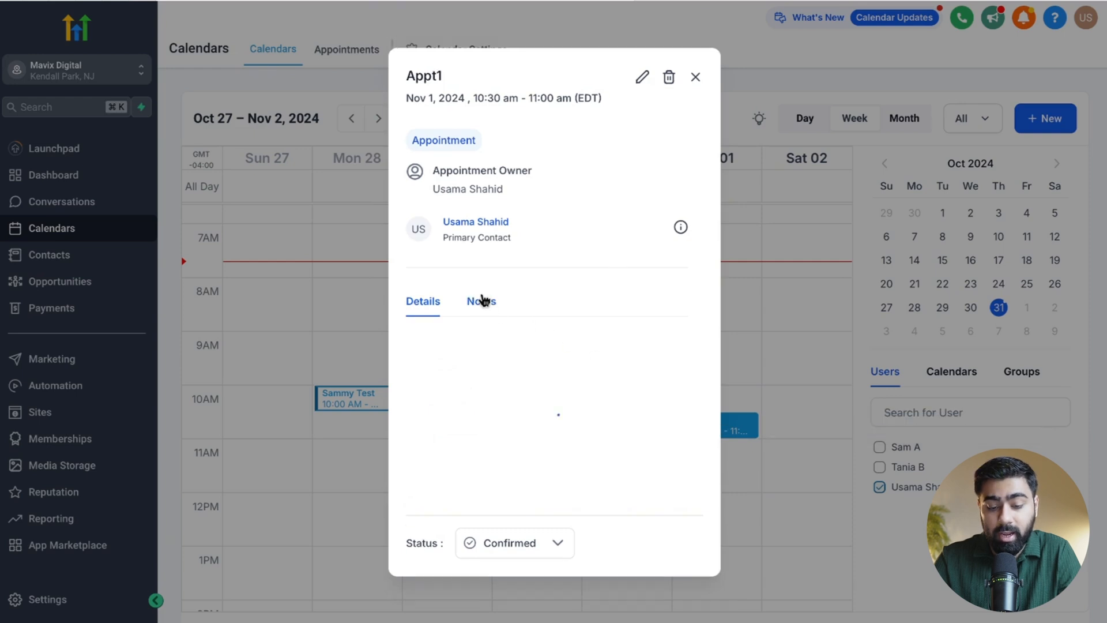
left_click(481, 301)
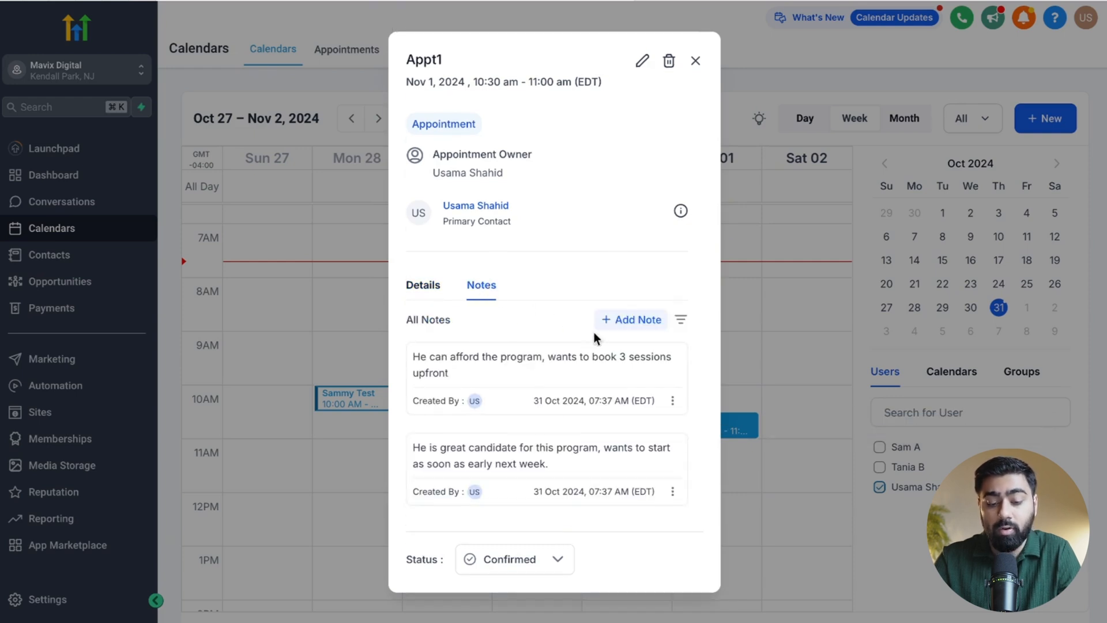
mouse_move(639, 323)
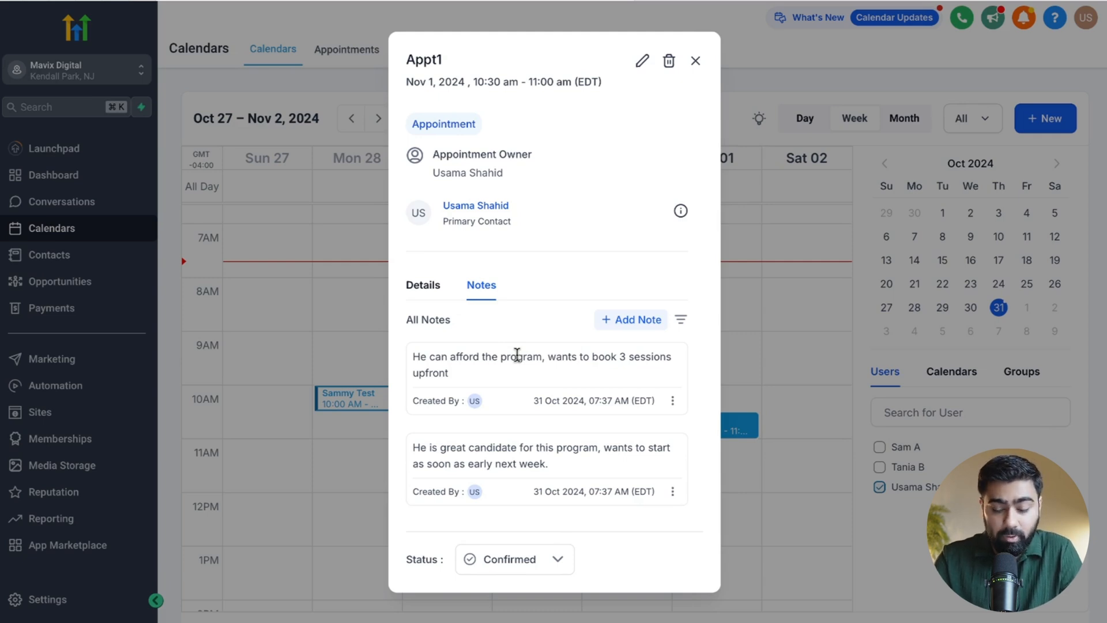
mouse_move(717, 8)
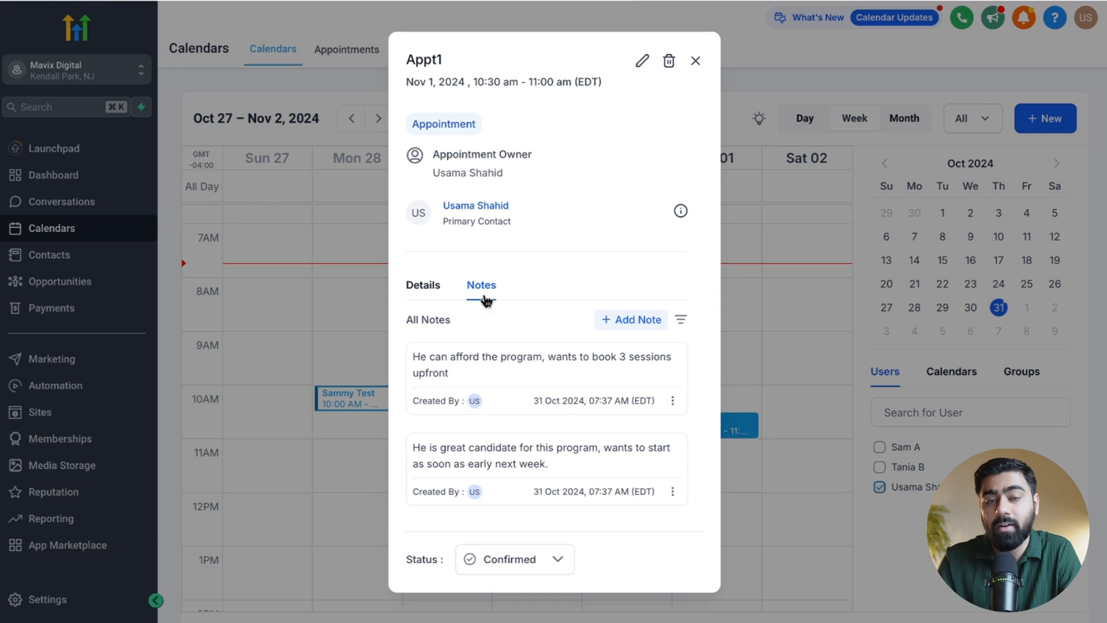
mouse_move(587, 179)
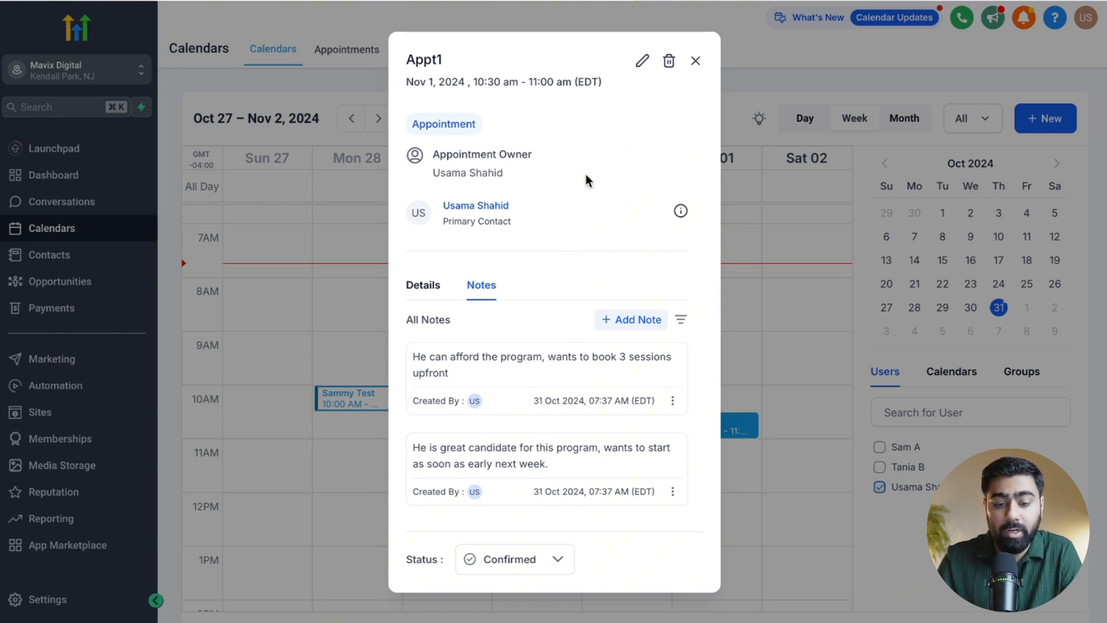
left_click(697, 60)
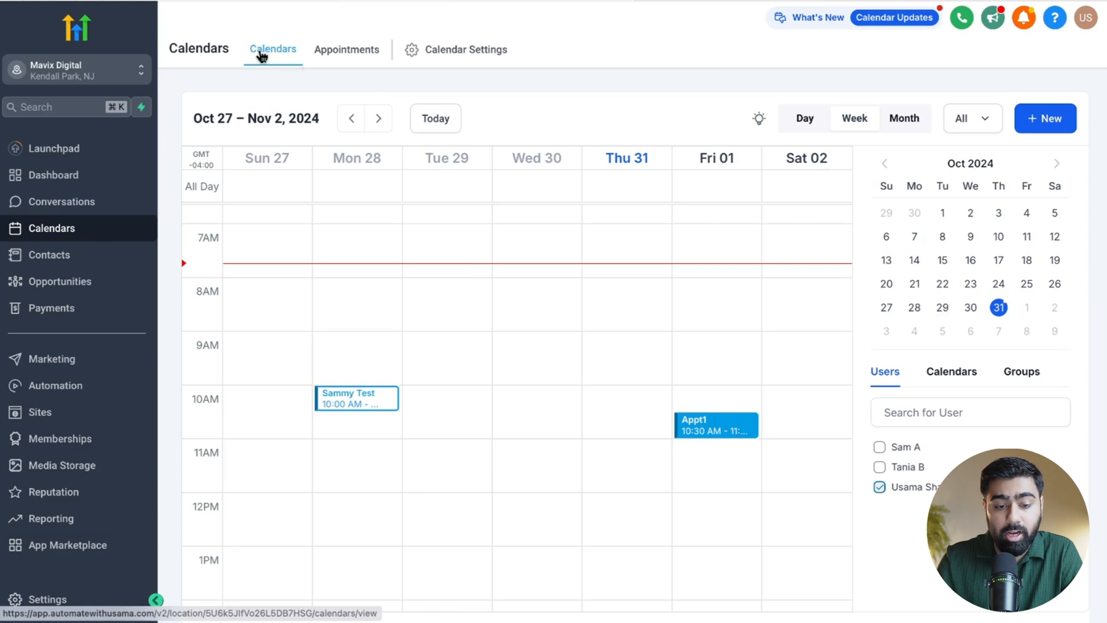
- Reopen Appt1's details and follow its Learn French calendar to the November 2024 booking page
left_click(717, 424)
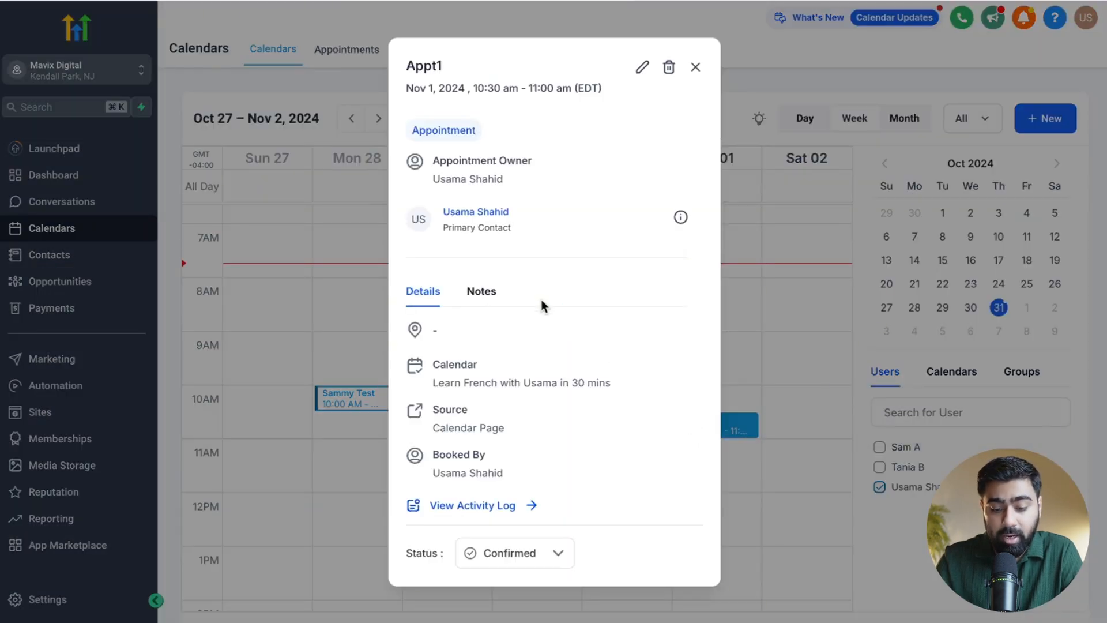
left_click(481, 290)
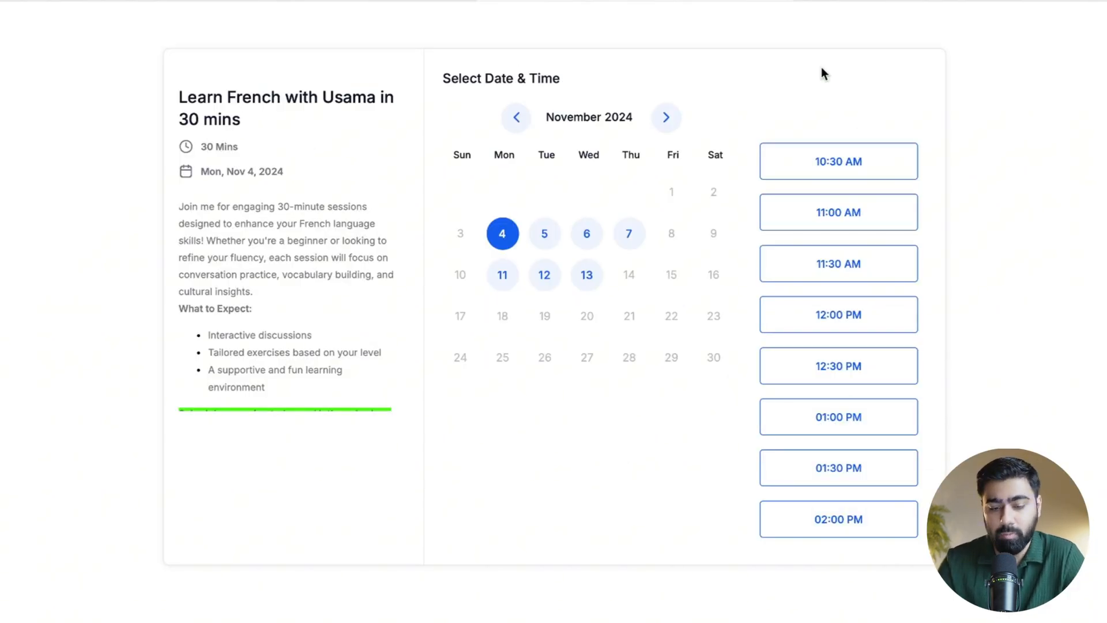
- Select the Mon Nov 4, 2024 10:30 AM slot and choose Zoom as the meeting location
left_click(839, 162)
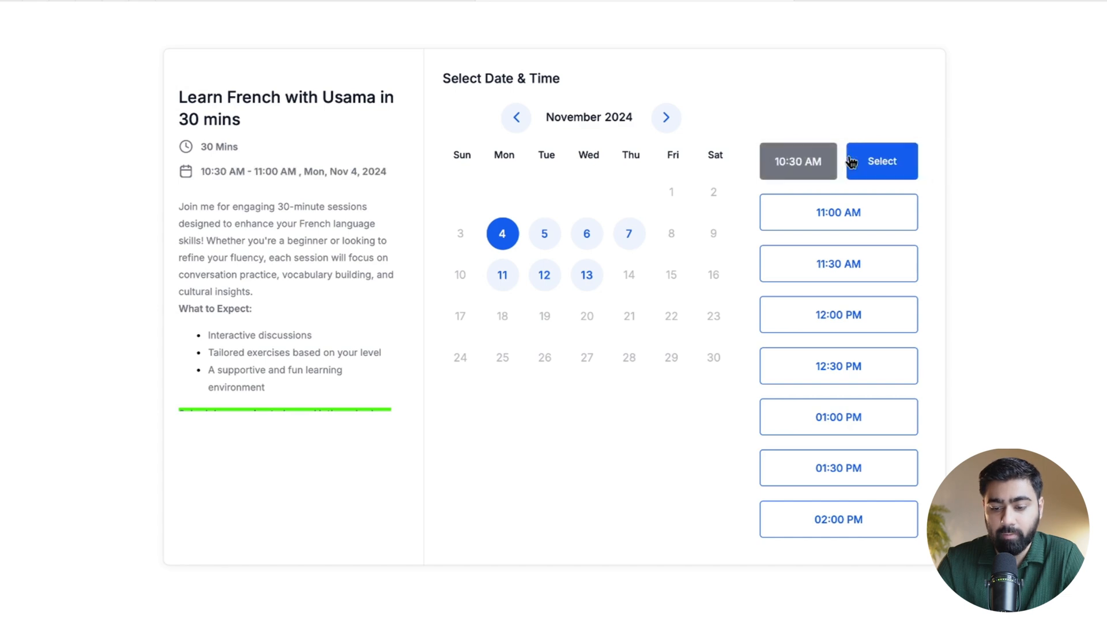
left_click(882, 161)
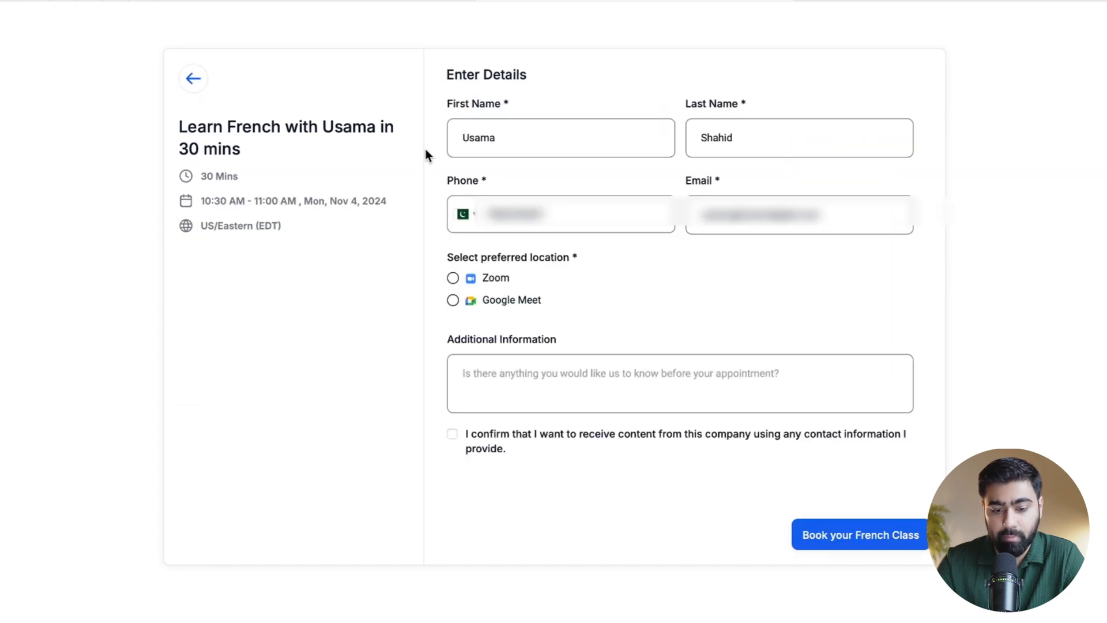
left_click(452, 278)
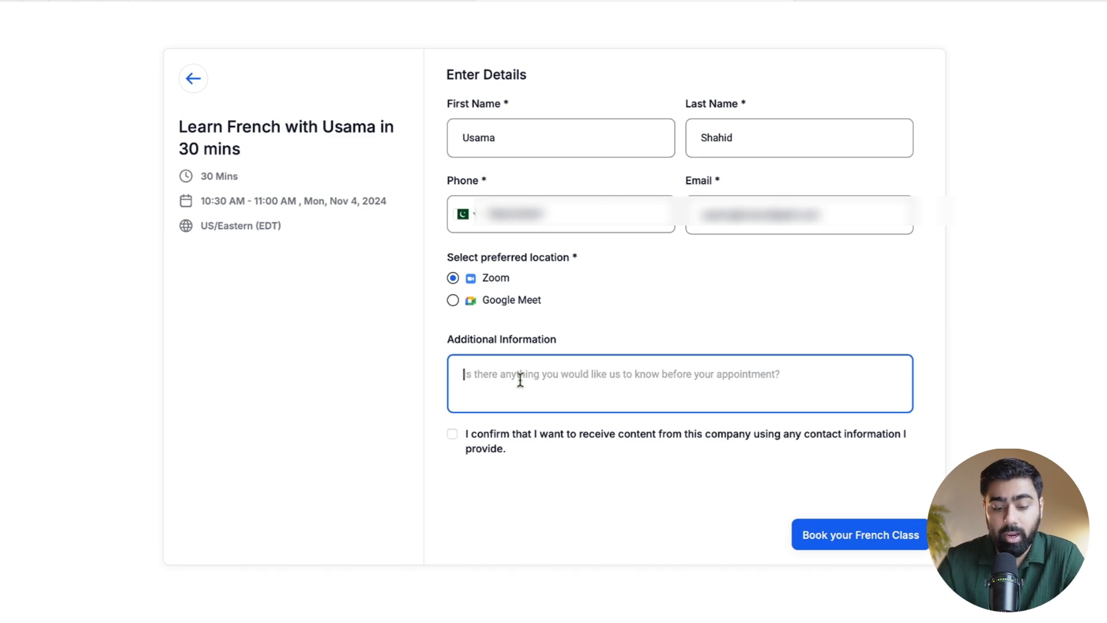
- Enter the note 'I am looking for an expert to guide me with this language', consent, and submit the French class booking
type("I am looking for an expert to guide me w")
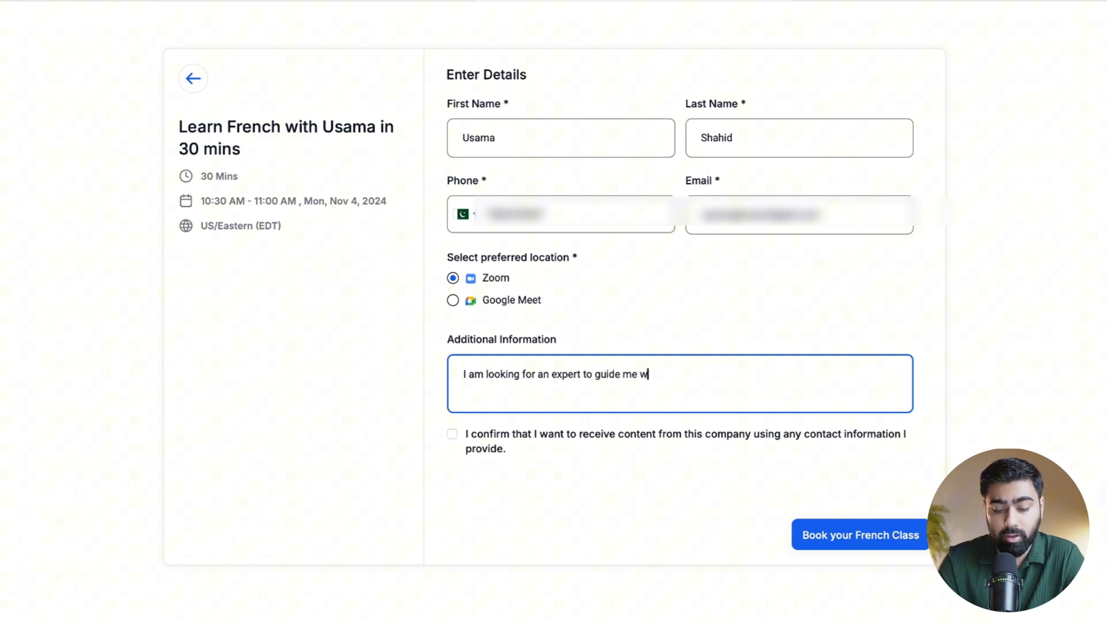
type("ith this language")
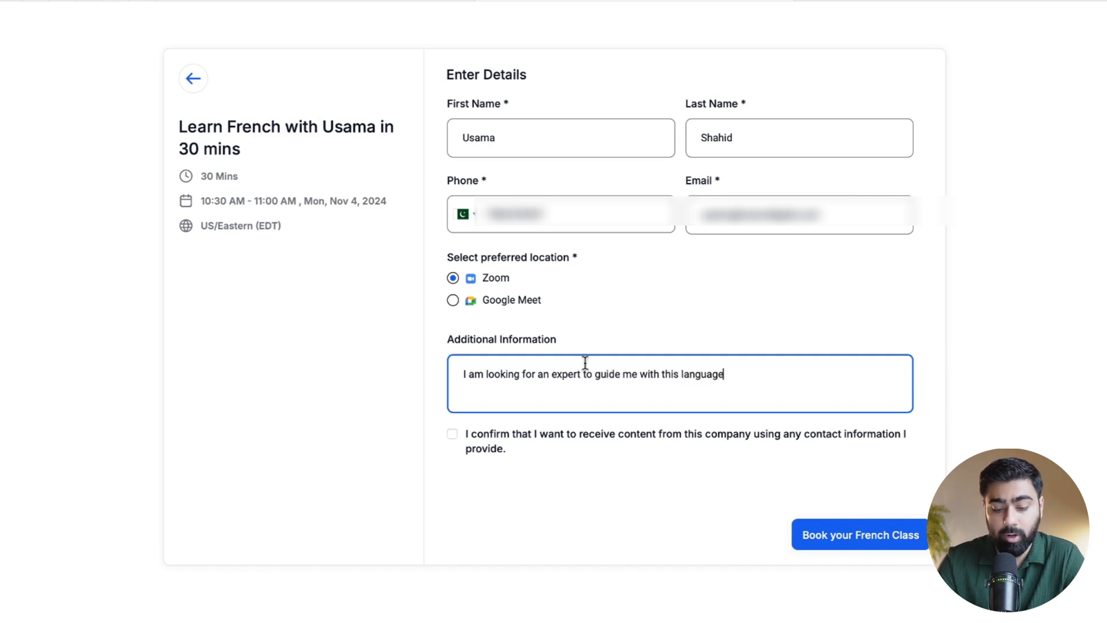
left_click(452, 434)
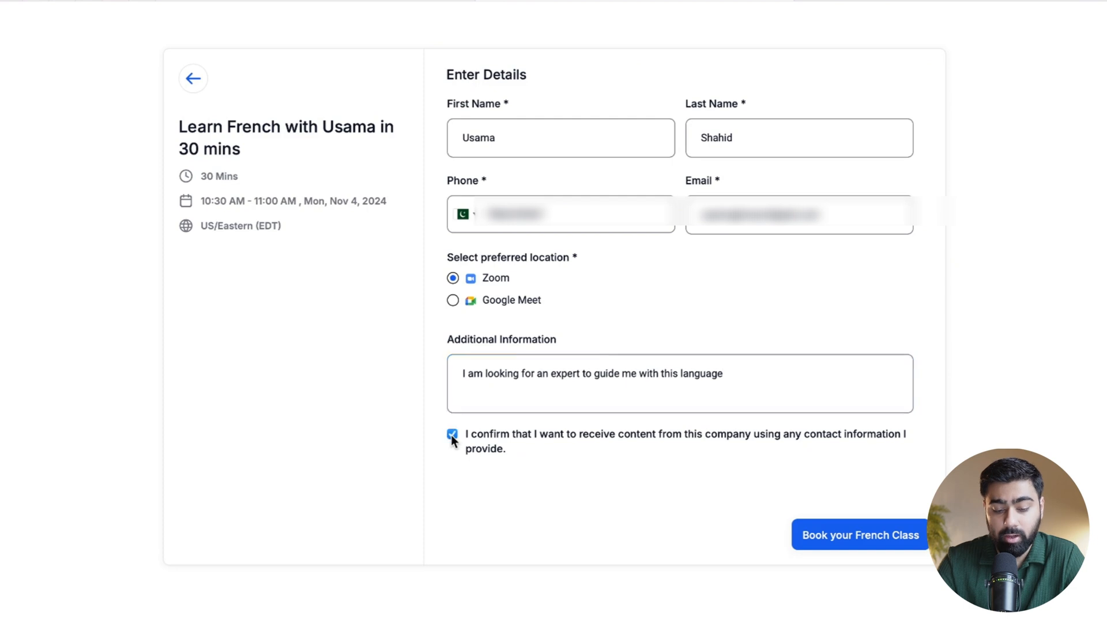
left_click(859, 535)
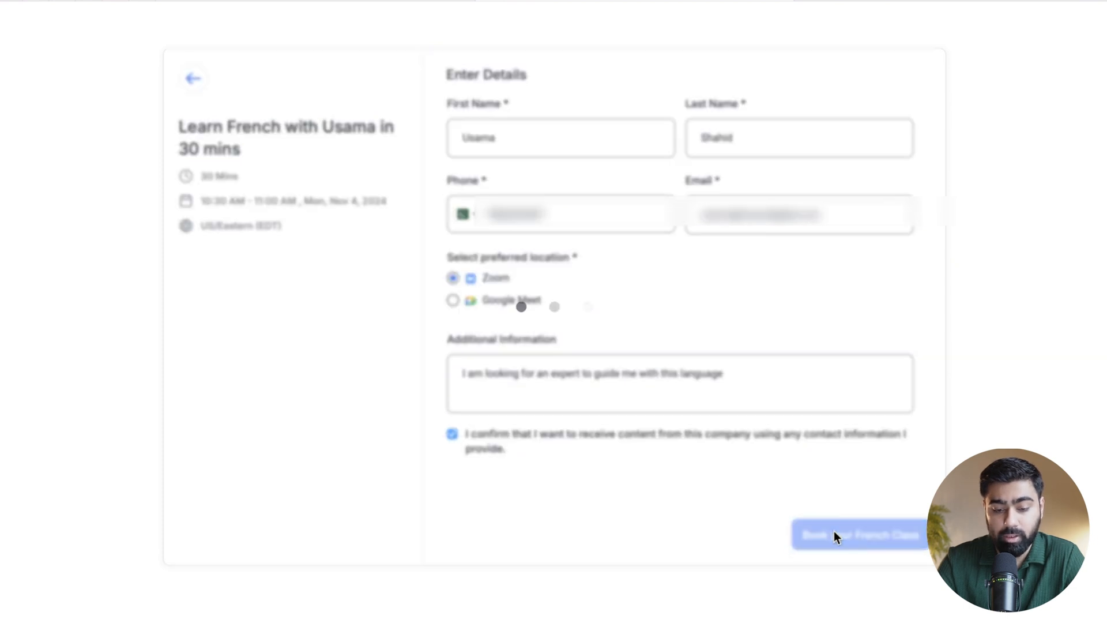
left_click(859, 535)
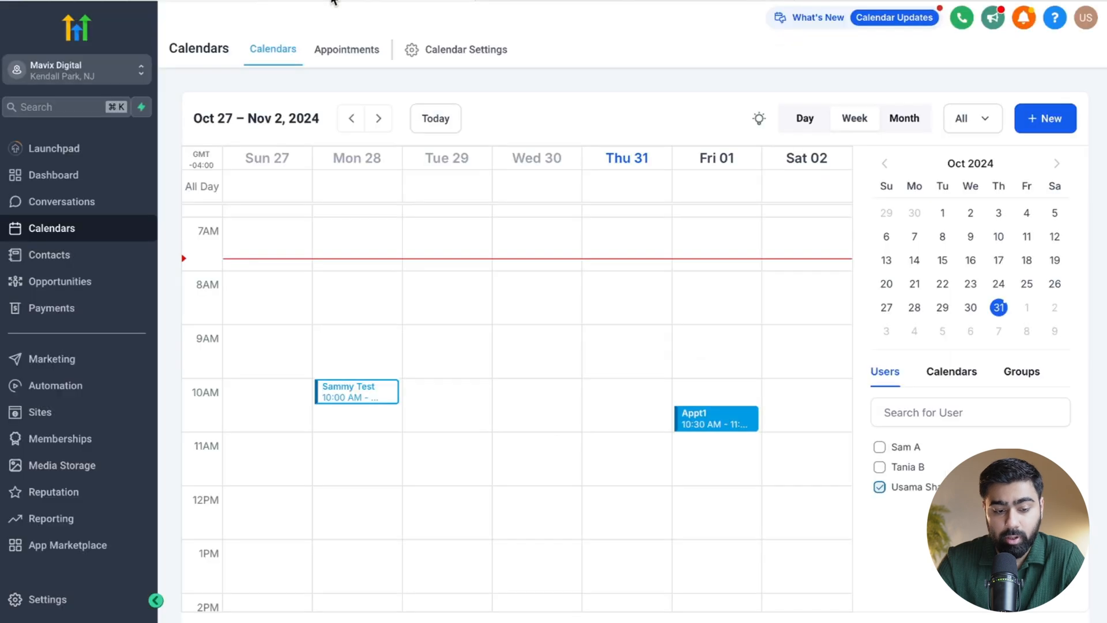
- Show all appointments and open the invitee contact of the newest Nov 4 booking
left_click(346, 48)
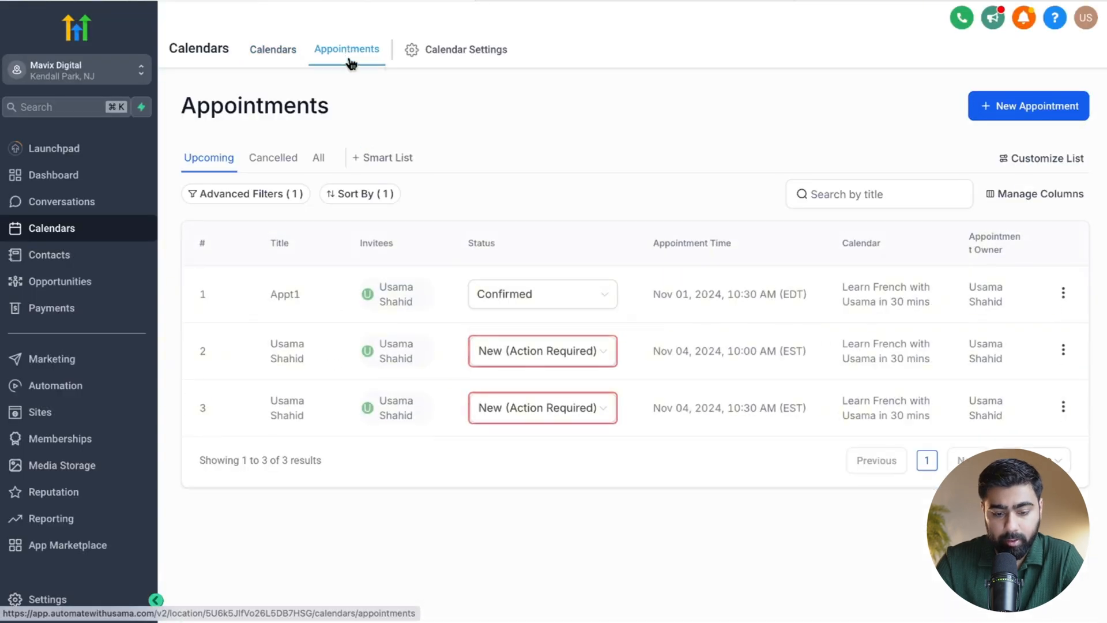
left_click(318, 157)
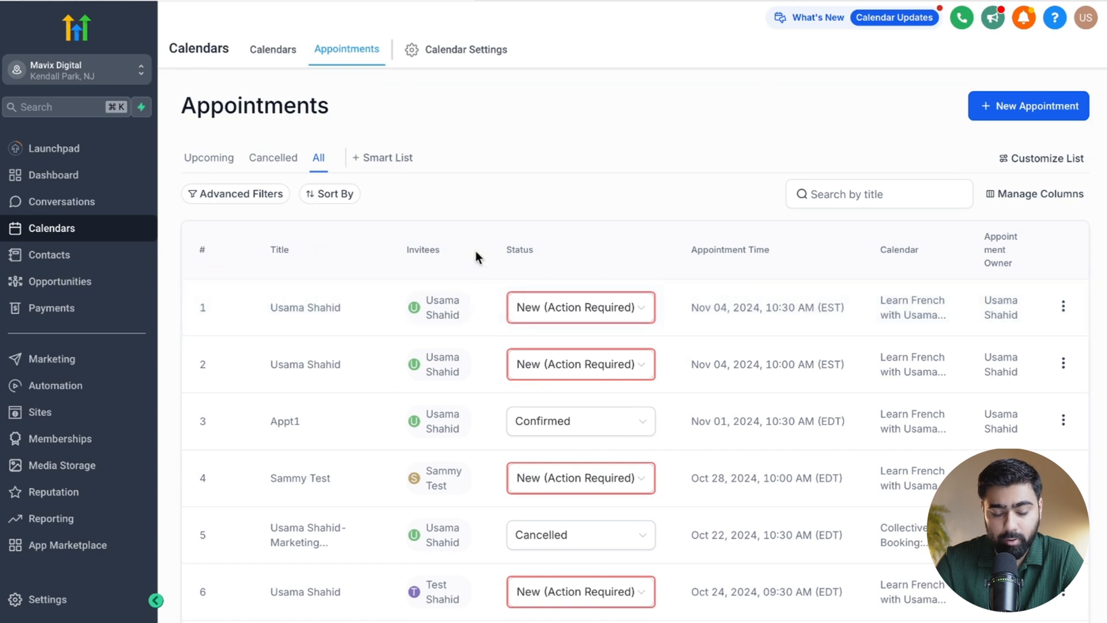
left_click(48, 255)
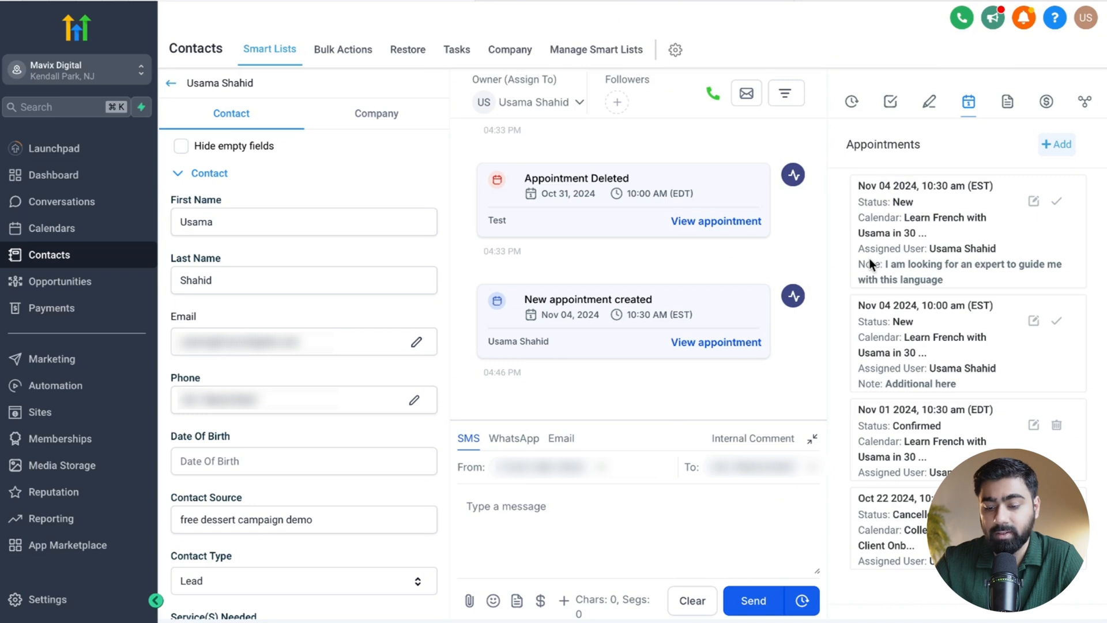
mouse_move(962, 291)
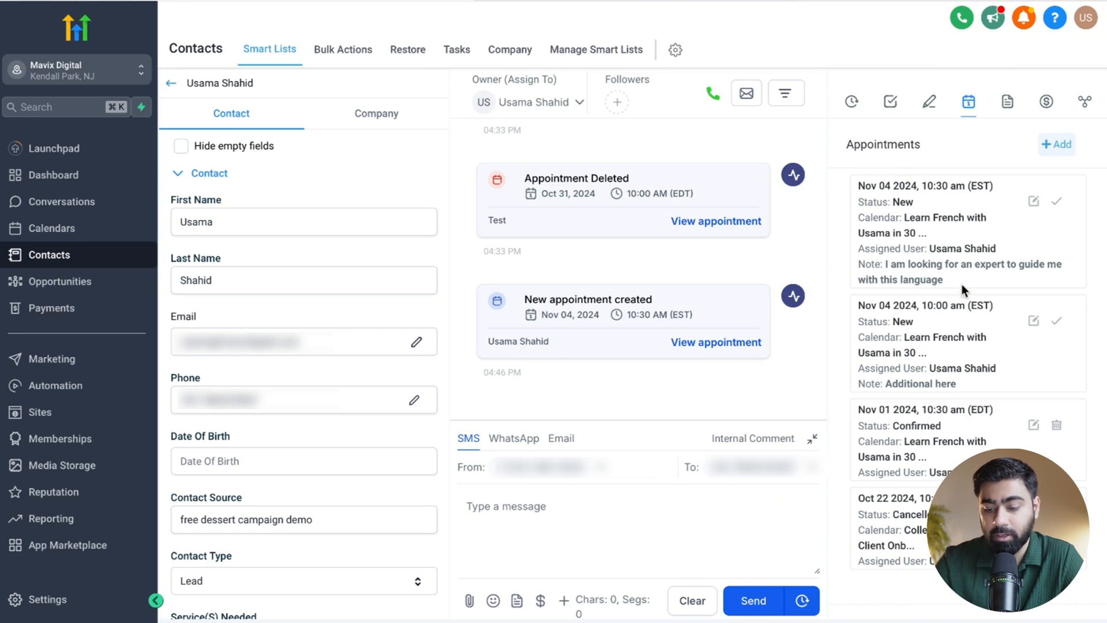
mouse_move(952, 284)
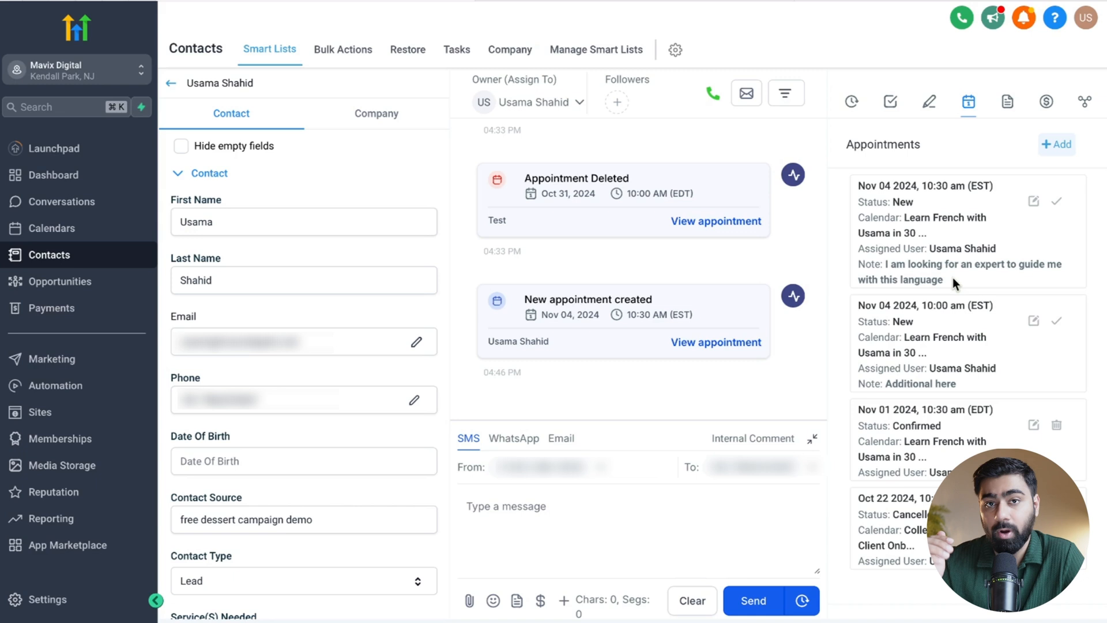
left_click(929, 101)
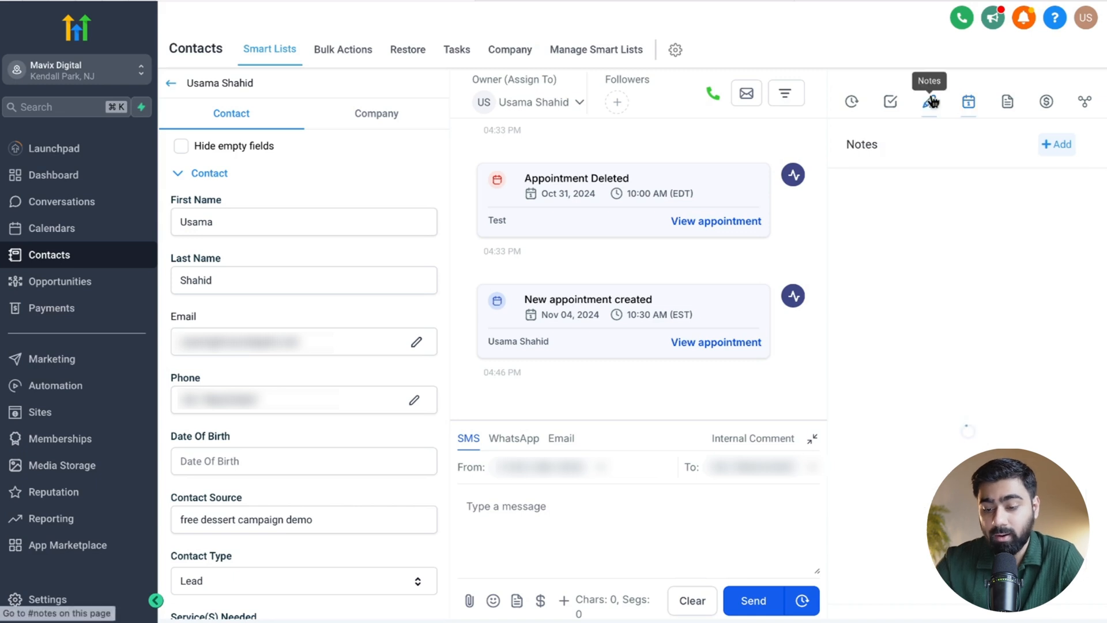
left_click(969, 101)
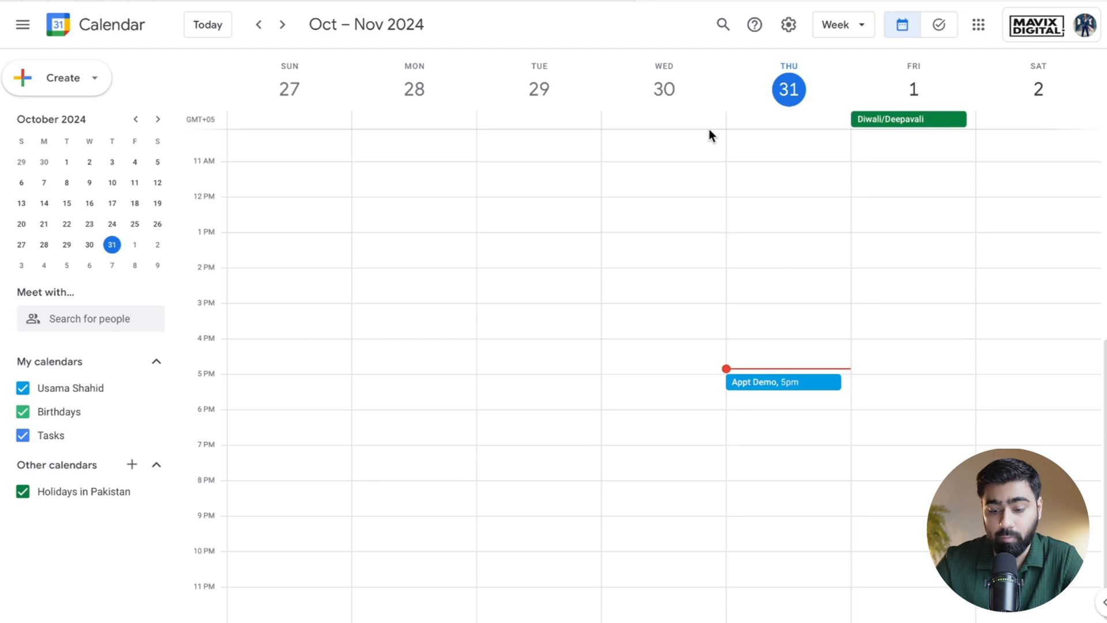
mouse_move(803, 318)
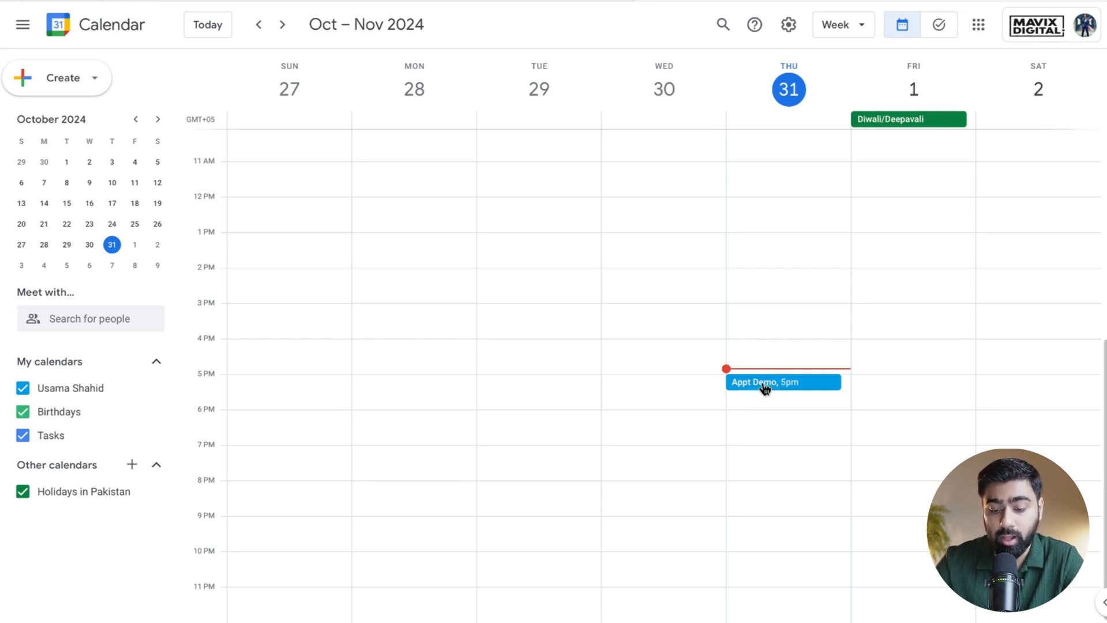
- Open the Thu Oct 31 Appt Demo event and enter its full edit page
left_click(765, 382)
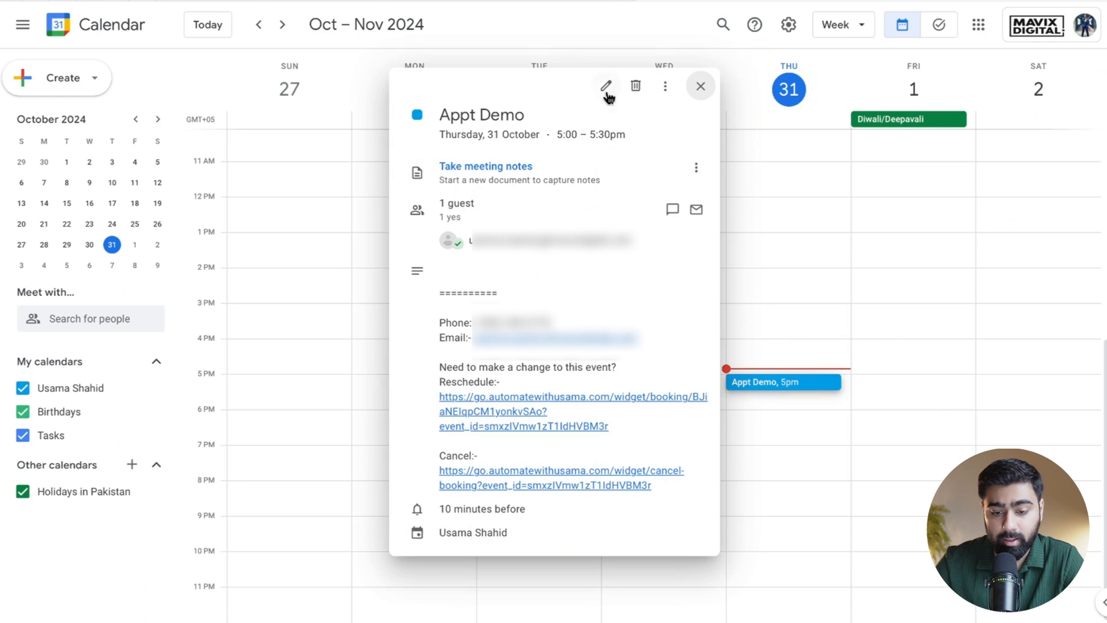
left_click(608, 85)
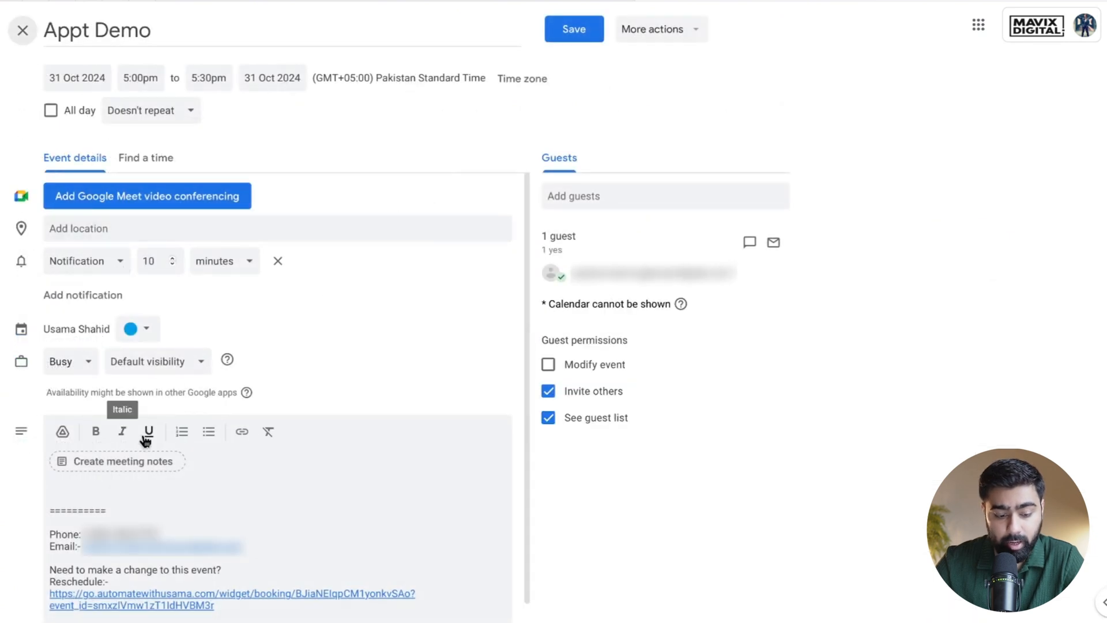
mouse_move(102, 463)
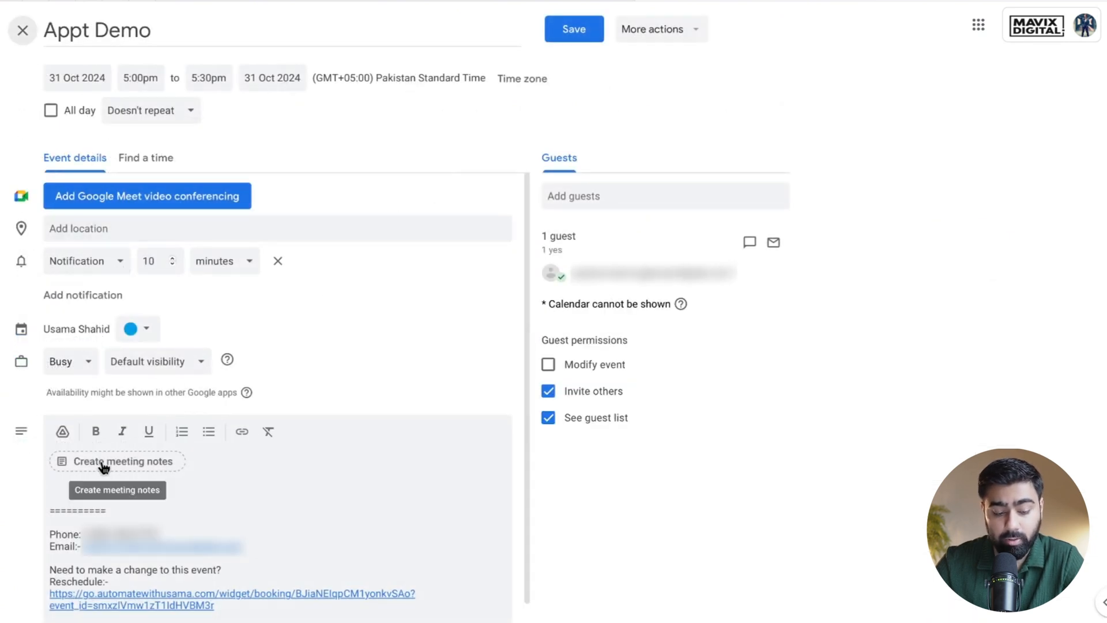
- Describe Appt Demo as 'we discuss the basics of French language' and save without emailing guests
left_click(118, 462)
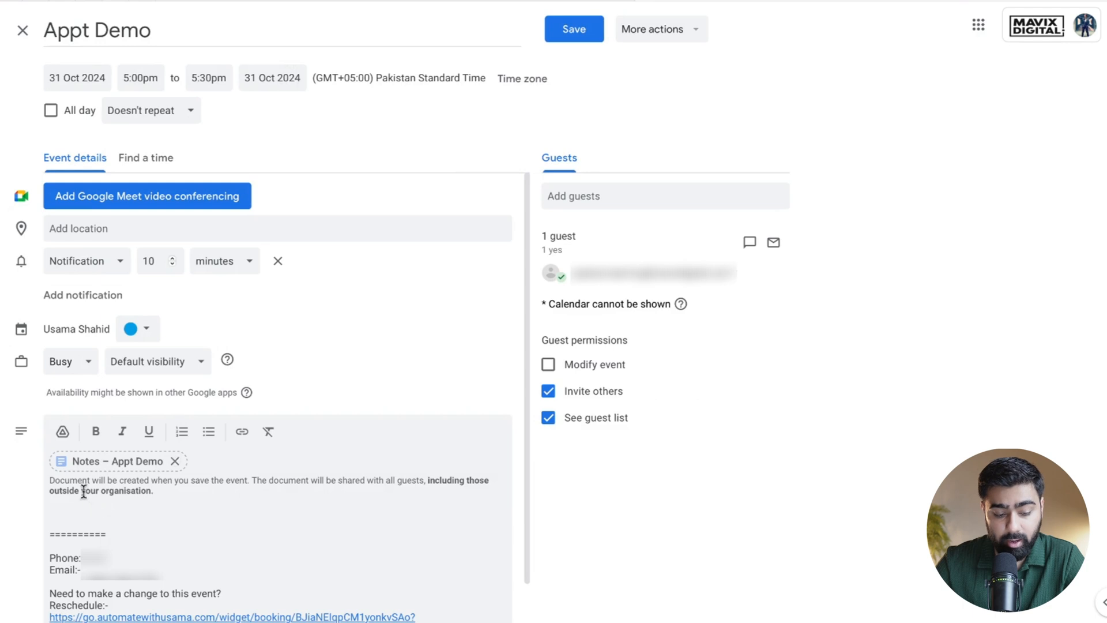
type("we discuss the basics of French language")
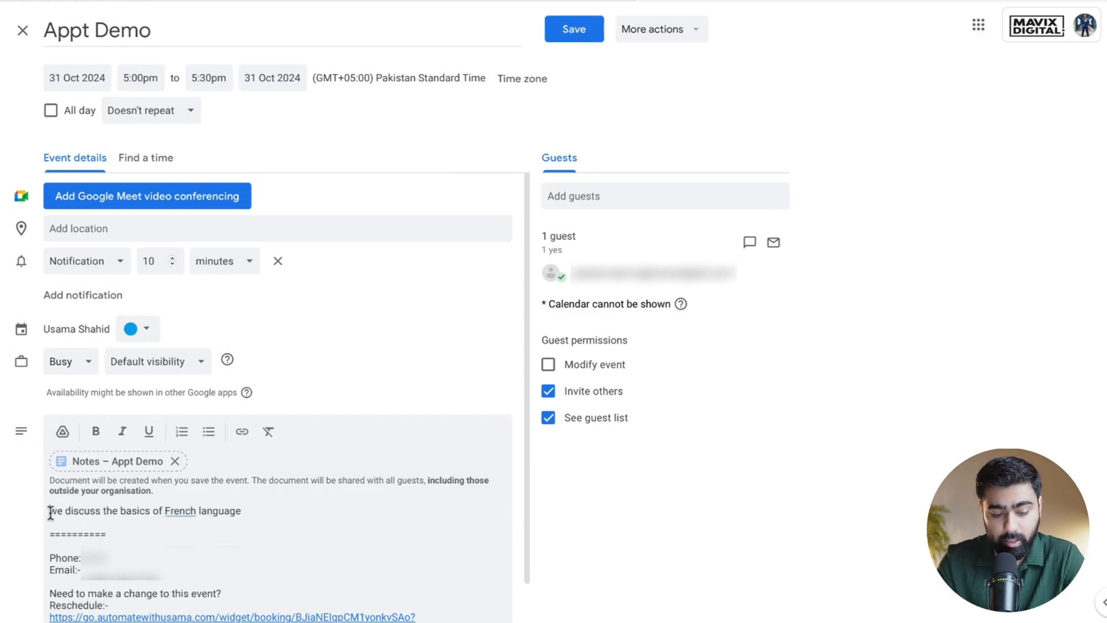
triple_click(144, 511)
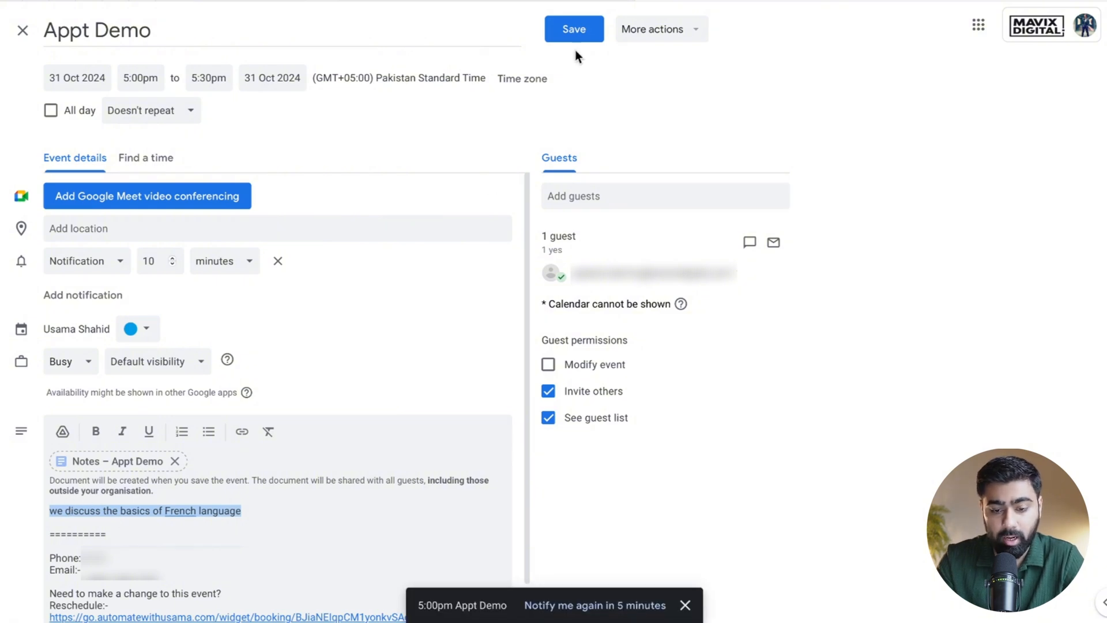
left_click(575, 29)
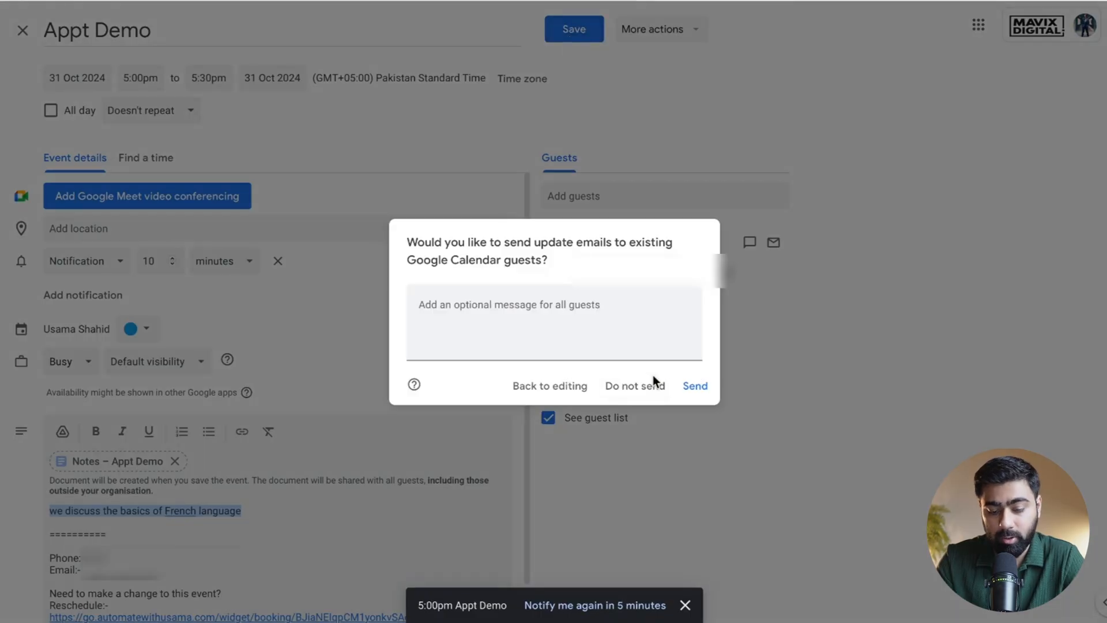
mouse_move(672, 388)
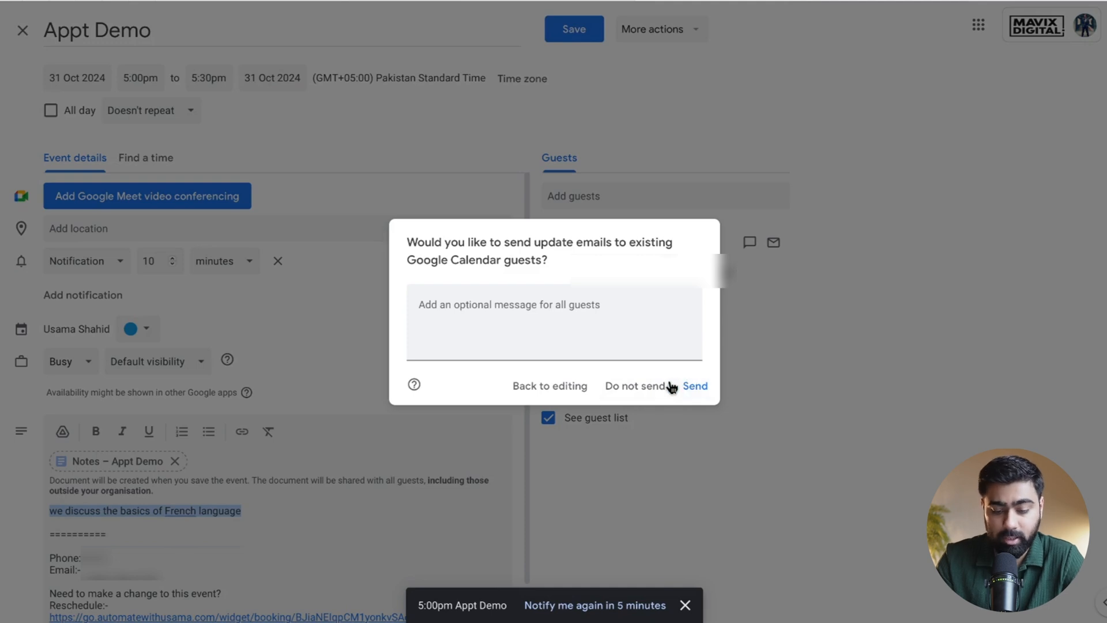
mouse_move(646, 391)
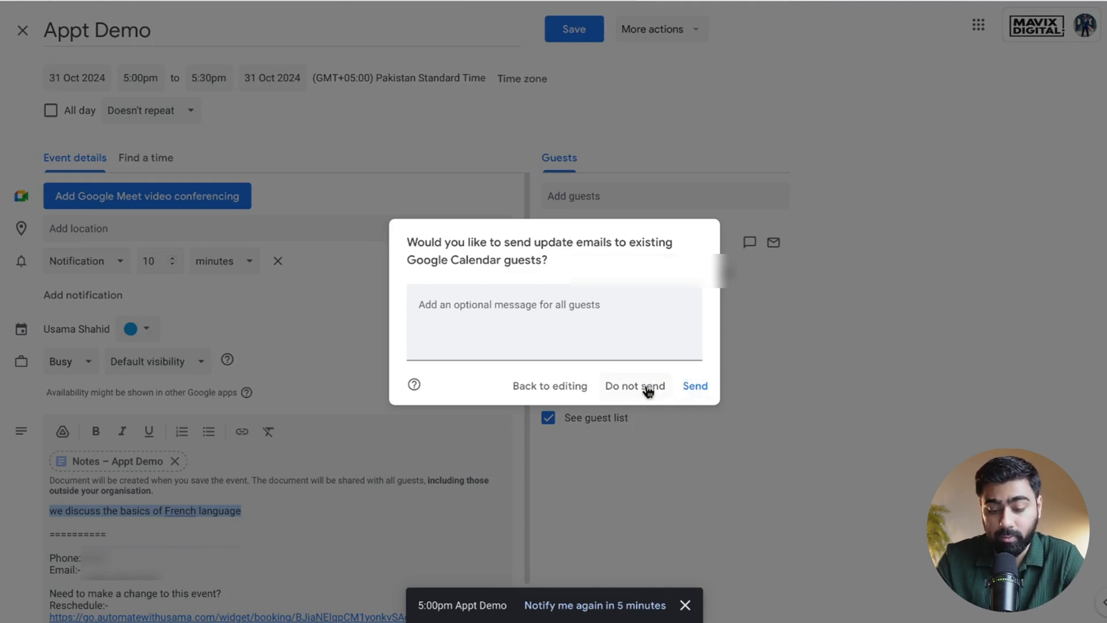
left_click(635, 385)
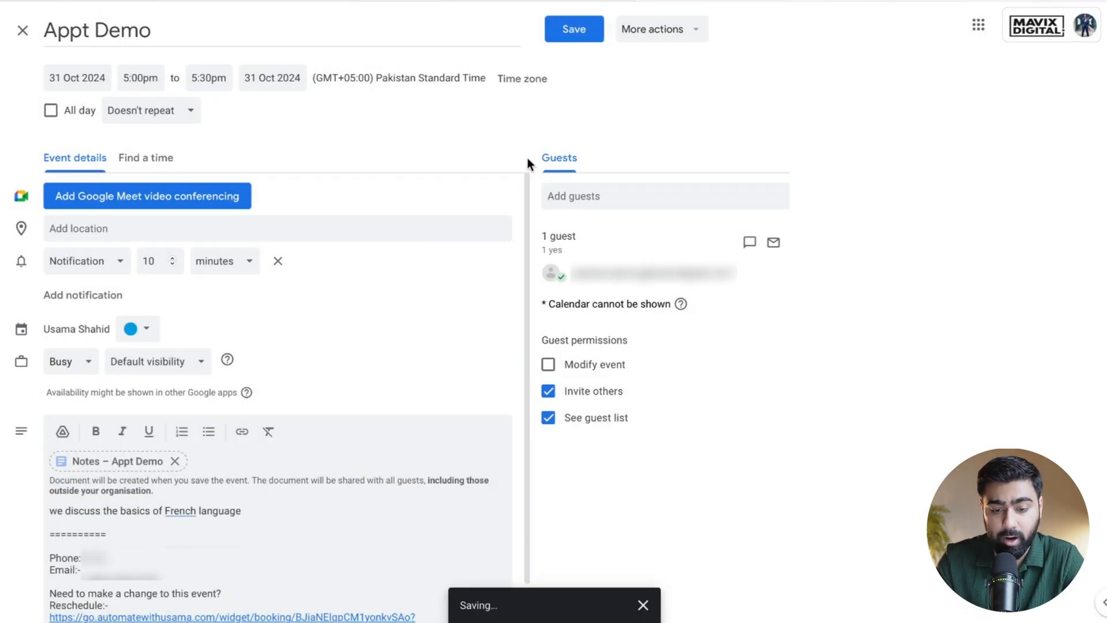
left_click(574, 29)
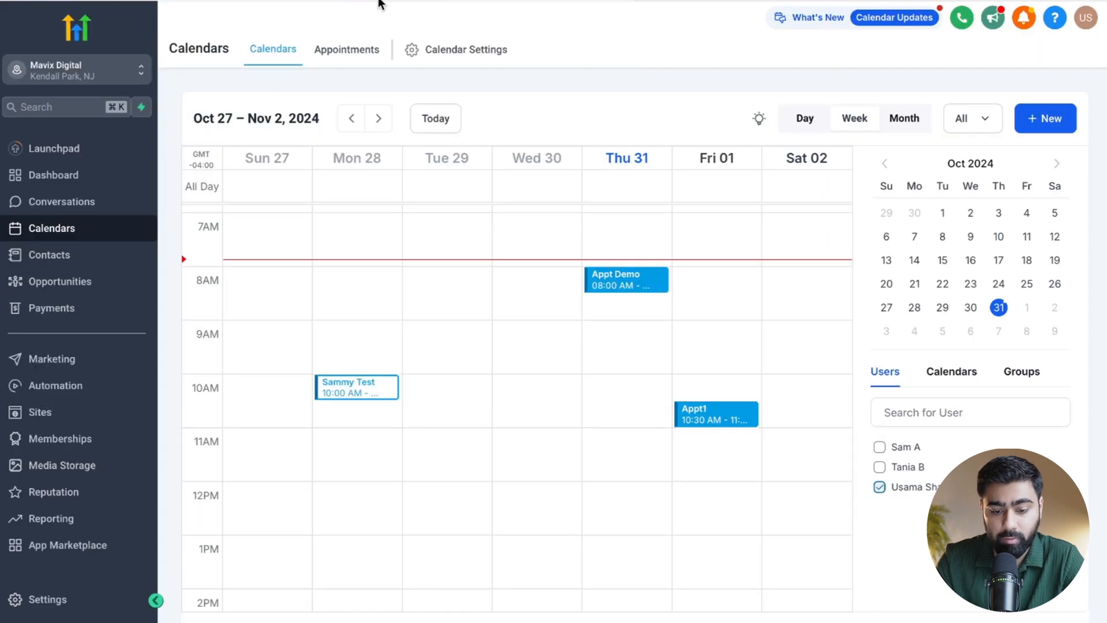
- Open the synced Appt Demo appointment leading to Sammy Test's contact record
left_click(626, 280)
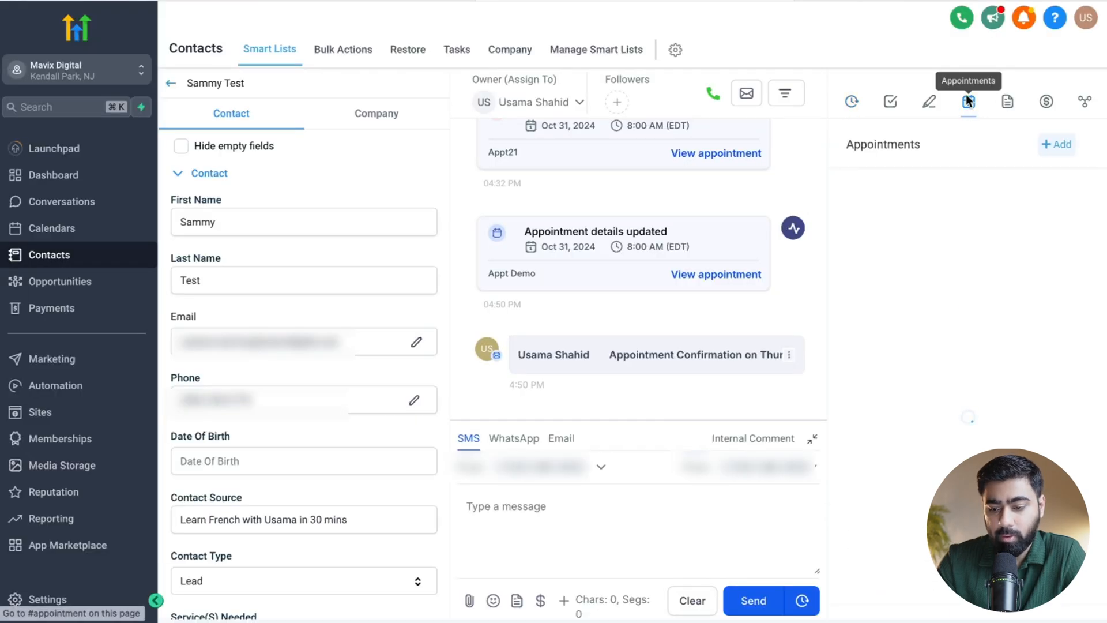
- View Sammy Test's appointments showing the Oct 31 synced note, comparing against the empty Notes section
left_click(968, 101)
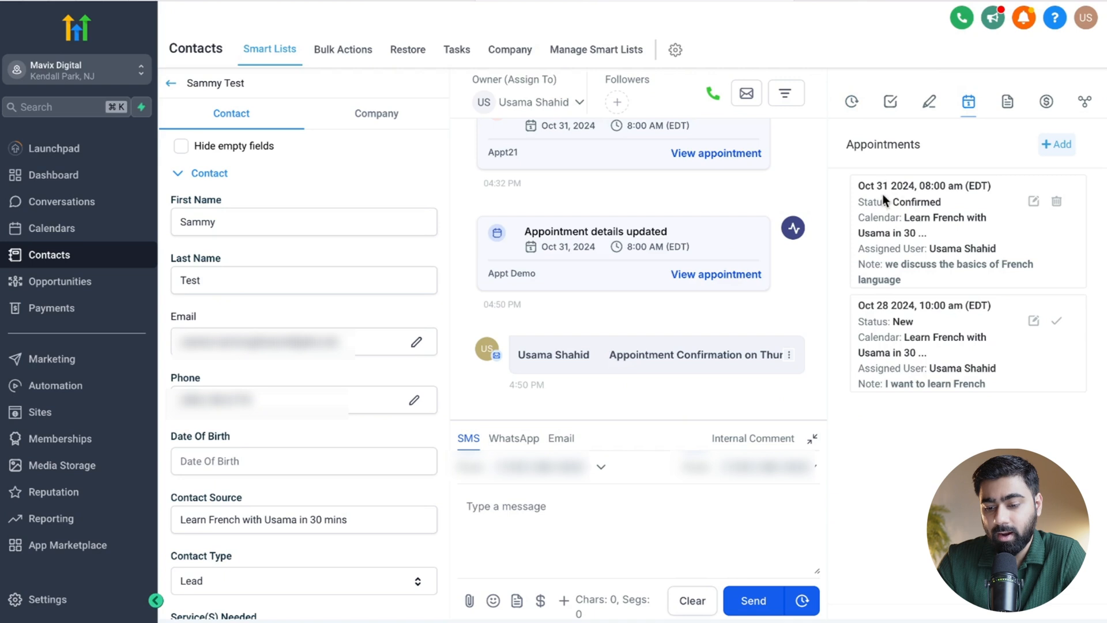
mouse_move(890, 264)
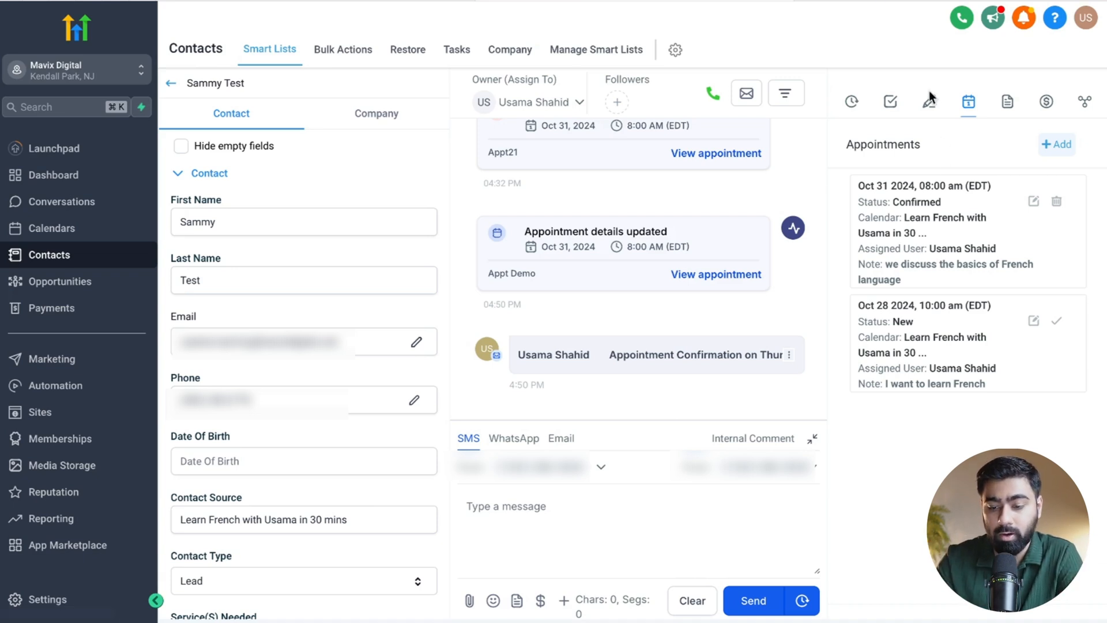
left_click(930, 101)
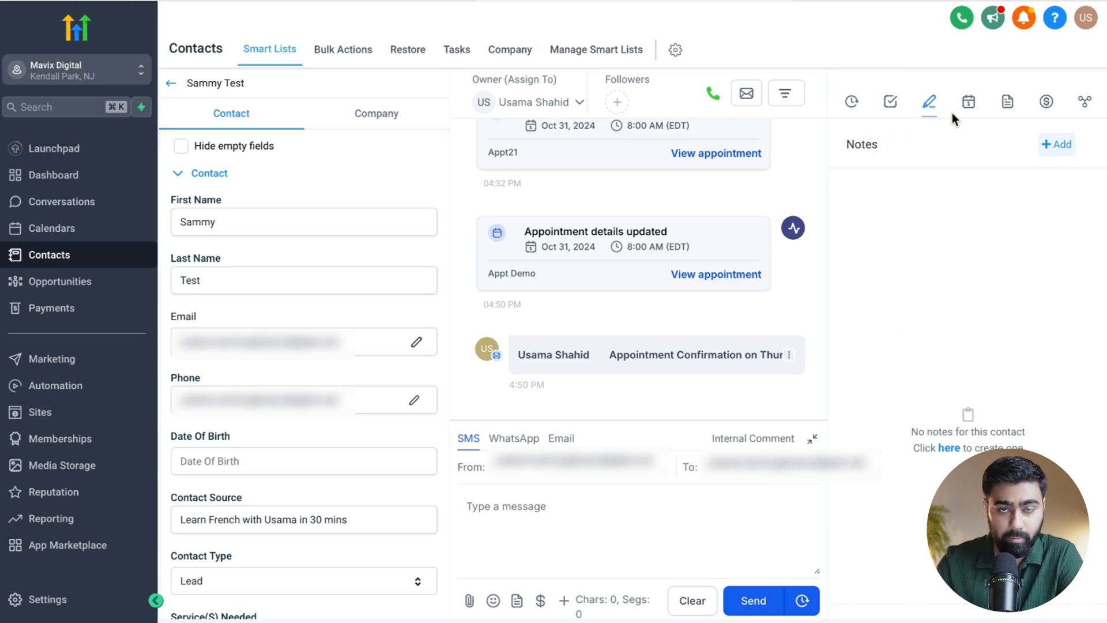
left_click(968, 102)
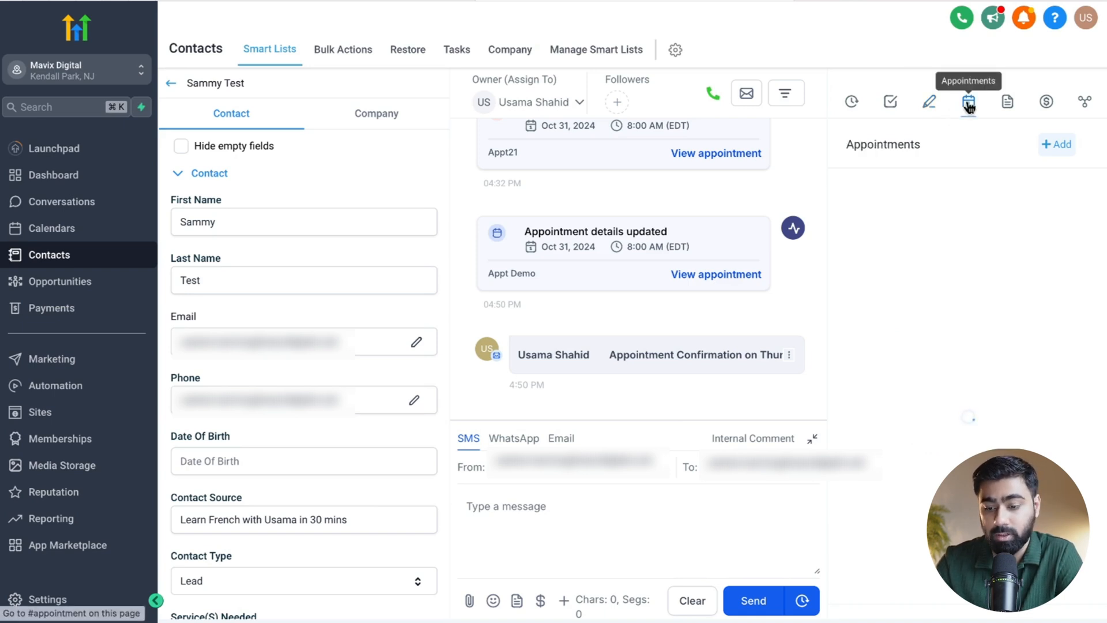
left_click(969, 101)
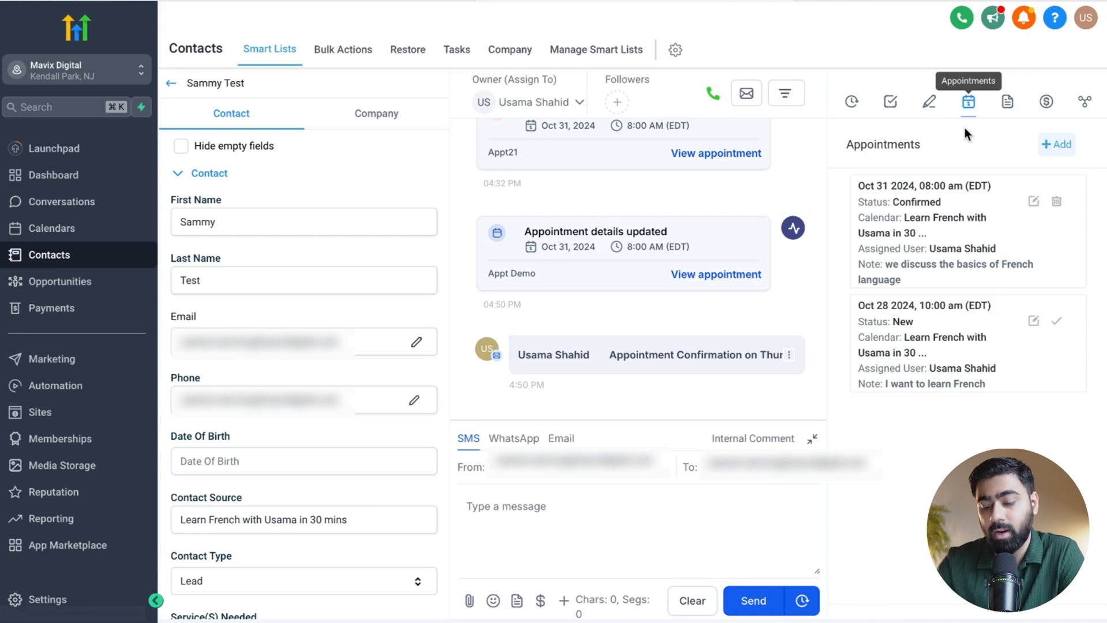
mouse_move(787, 167)
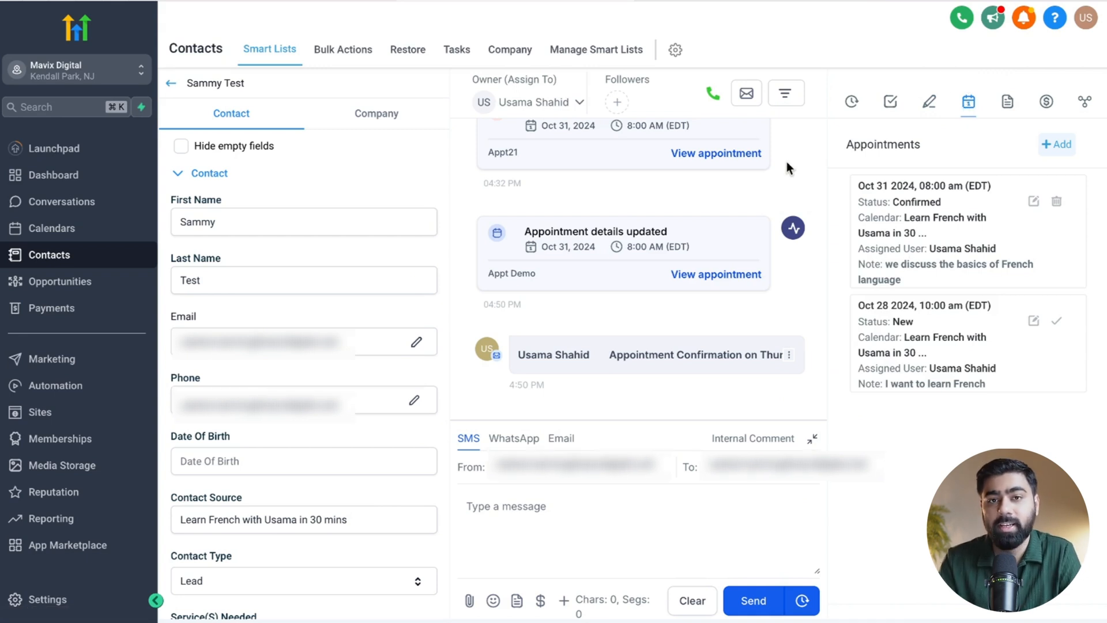